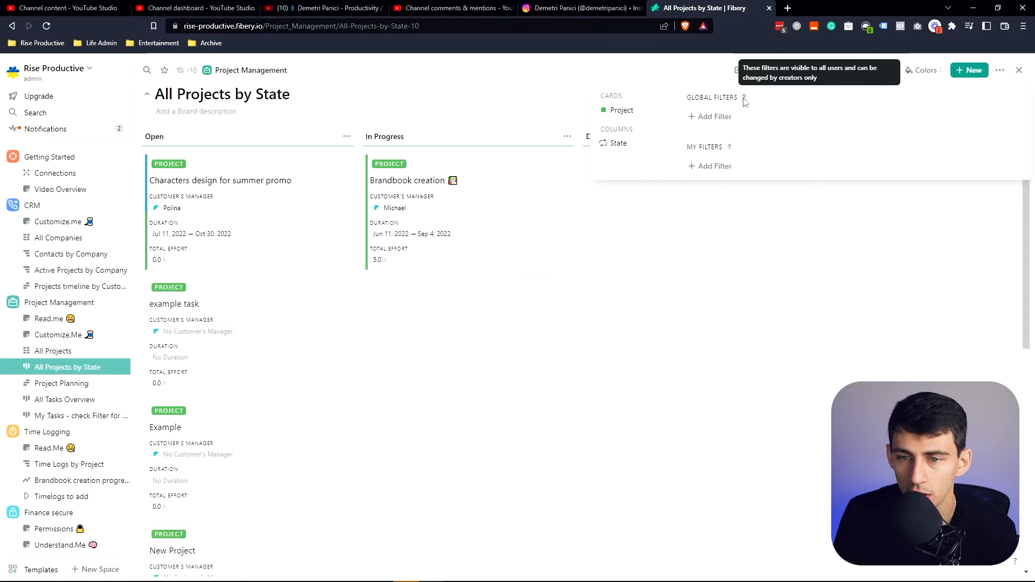
- Add a personal and a global Name filter on the board, filtering by the text 'task'
click(714, 116)
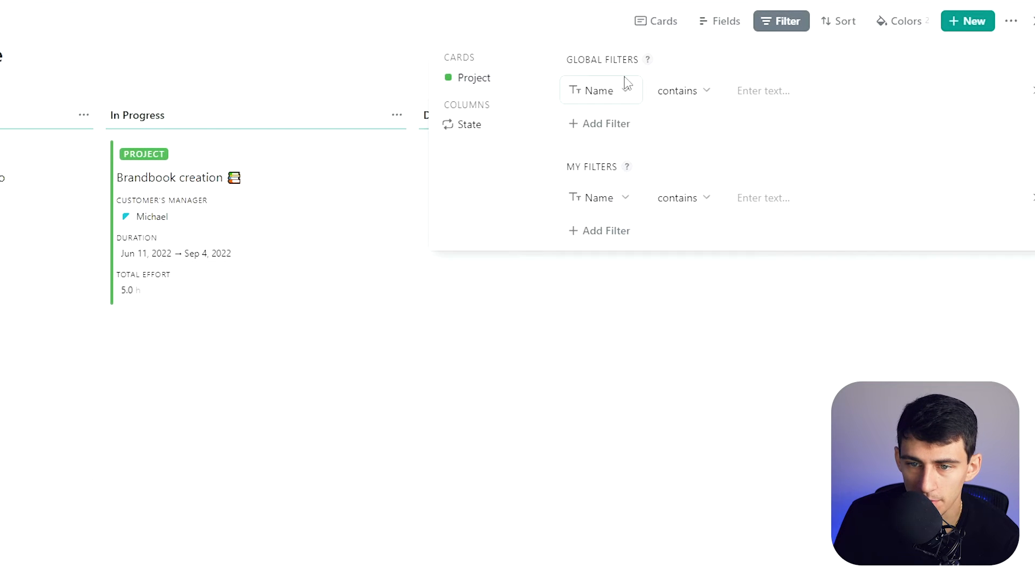
click(764, 90)
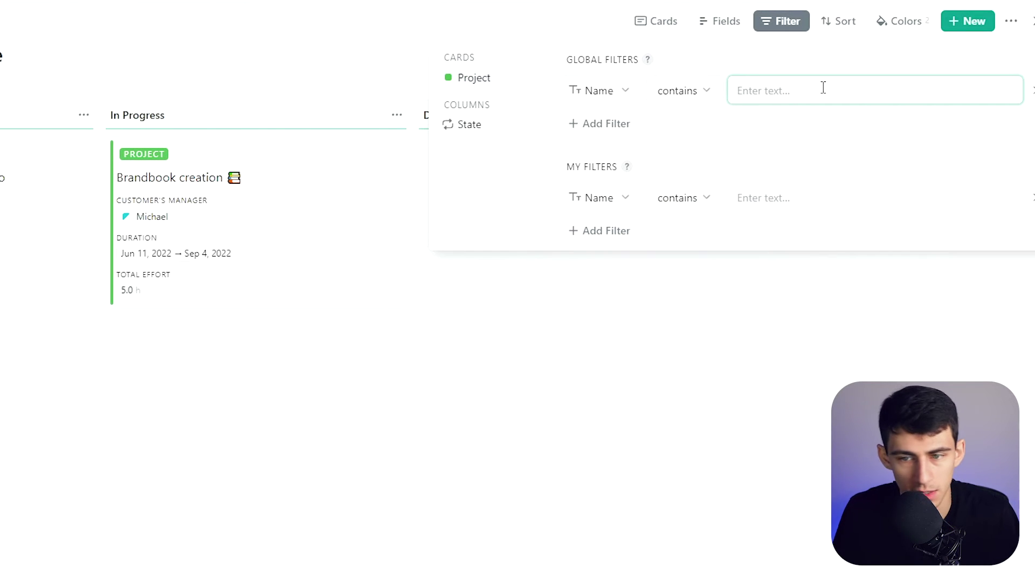
click(601, 197)
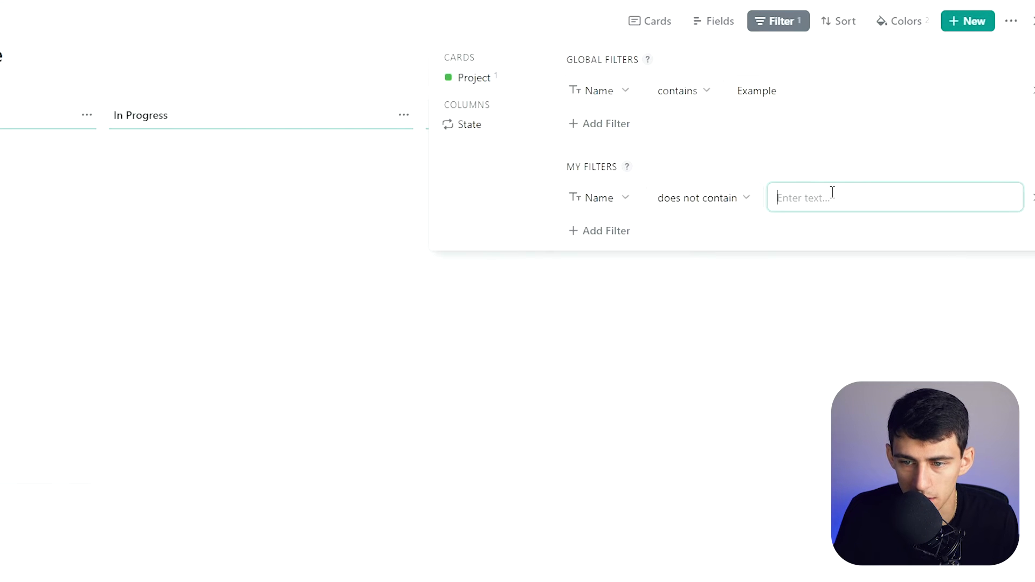
text(task)
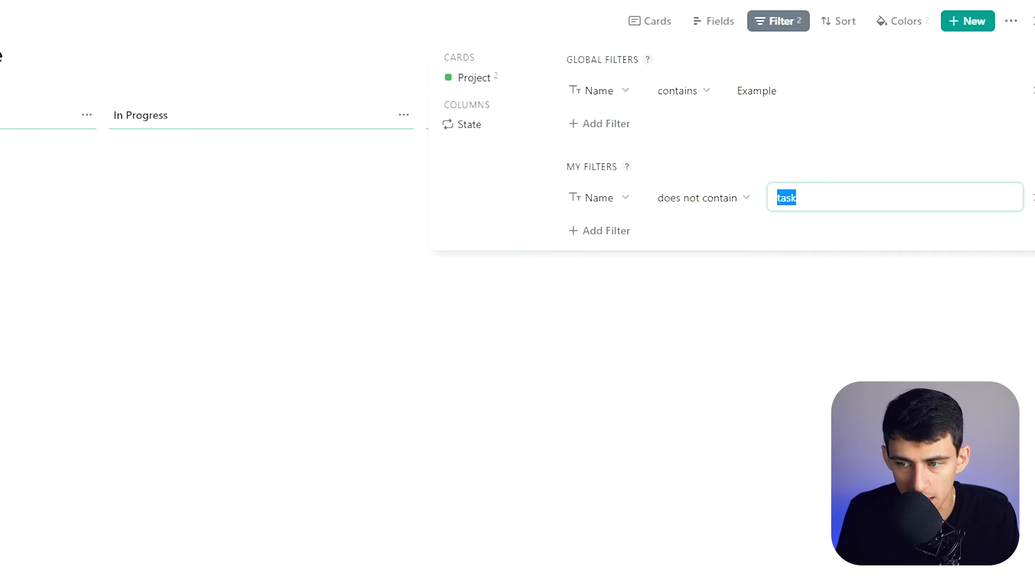
click(704, 197)
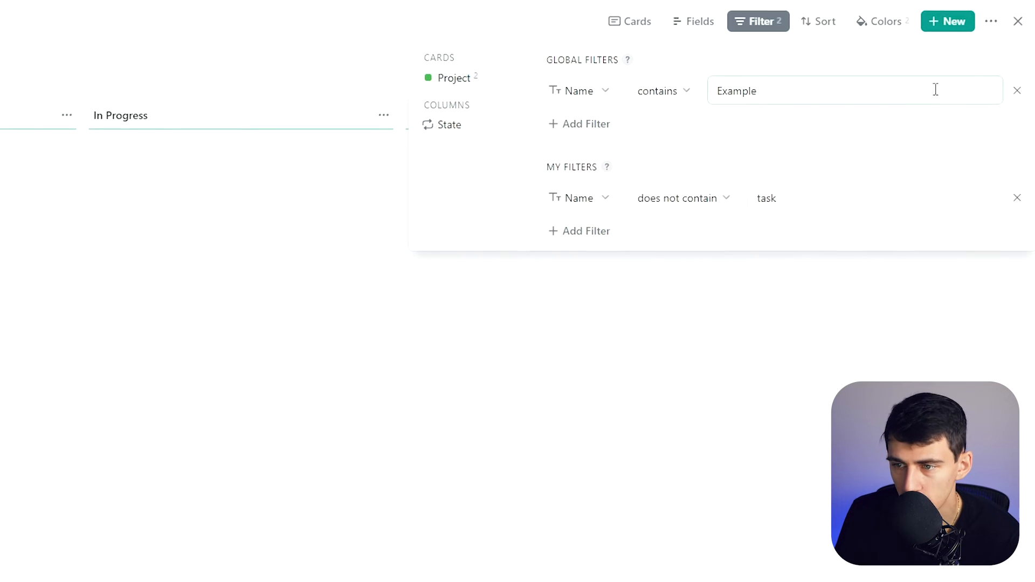
- Remove both the personal and global Name filters and select the Brandbook creation card
click(1016, 198)
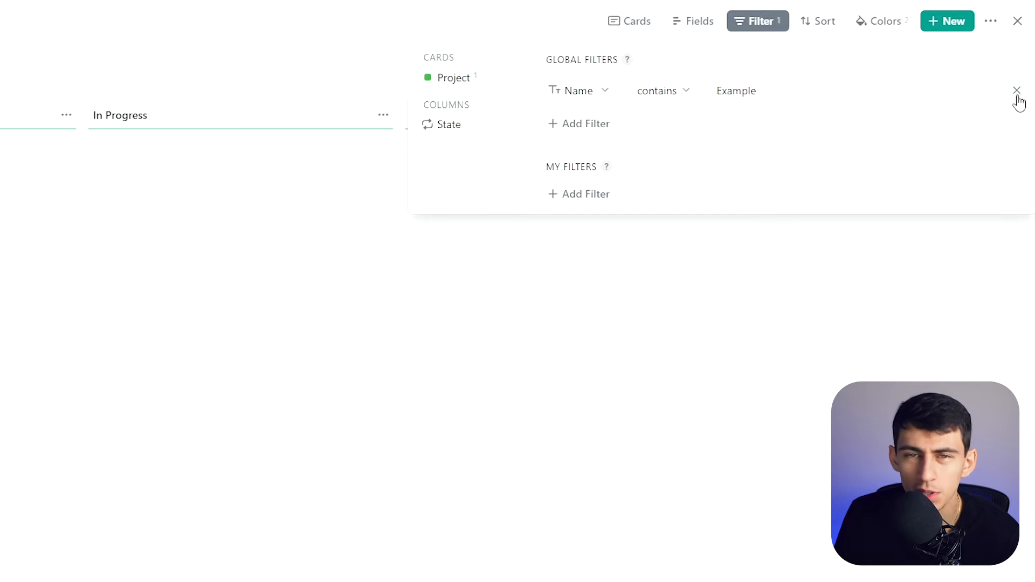
click(1016, 91)
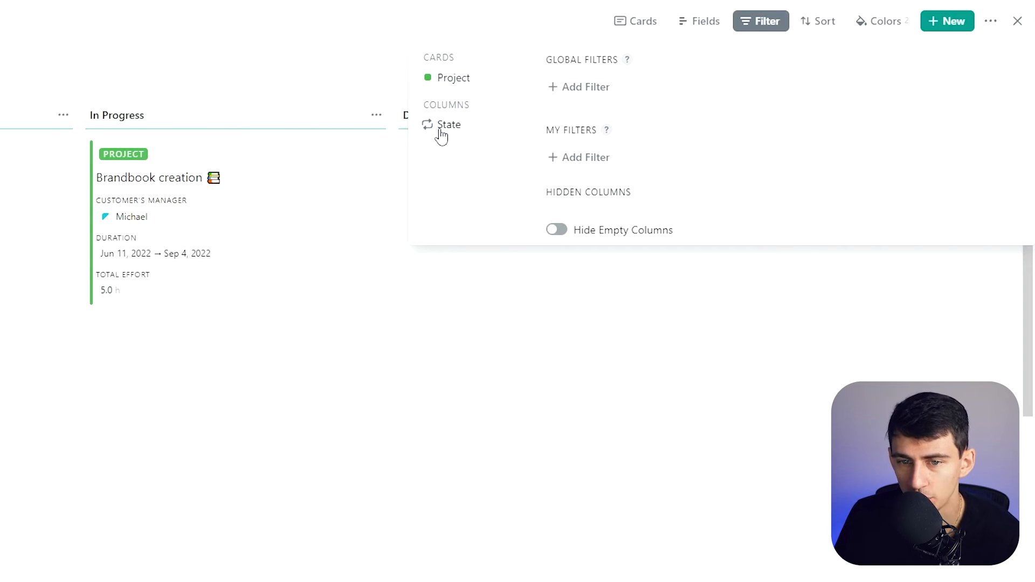
mouse_move(732, 92)
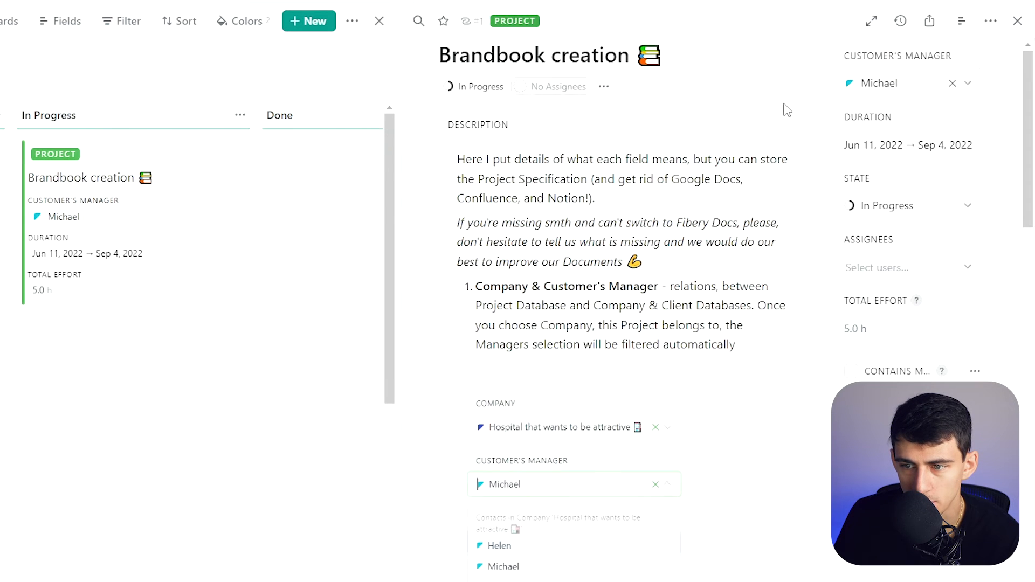
mouse_move(896, 210)
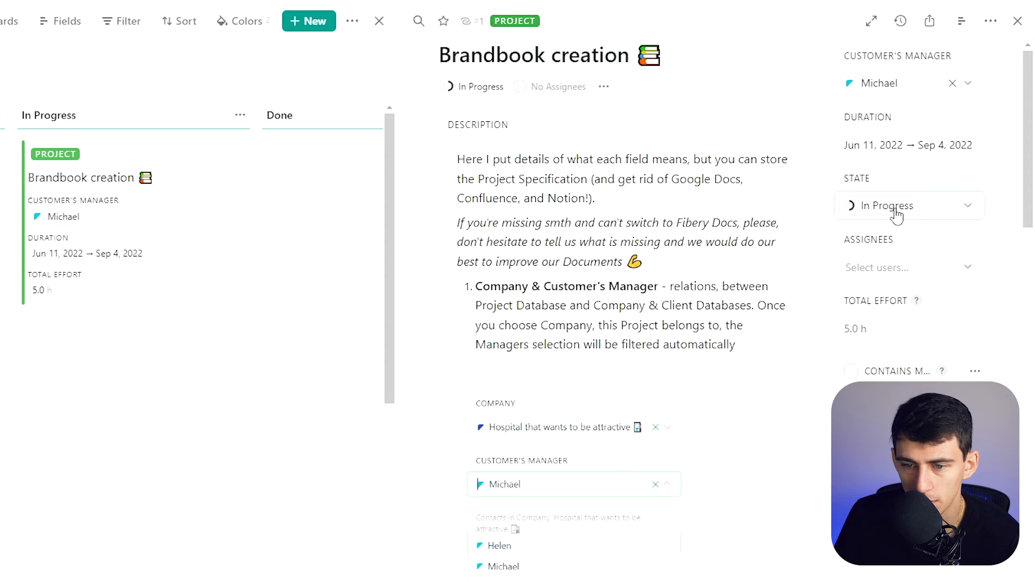
click(908, 205)
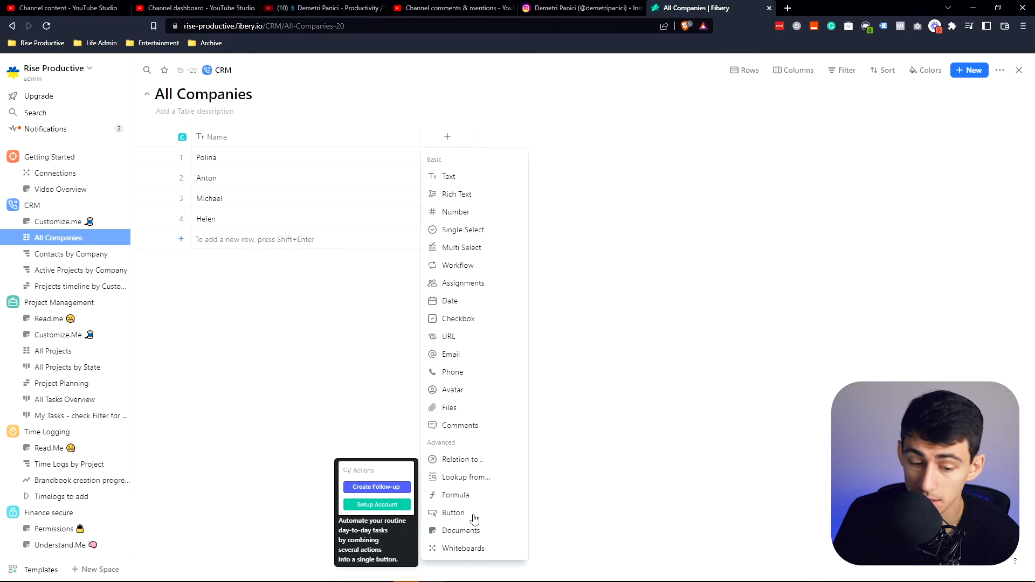
- Add a Button field to the All Companies table and browse the list of available actions
click(453, 513)
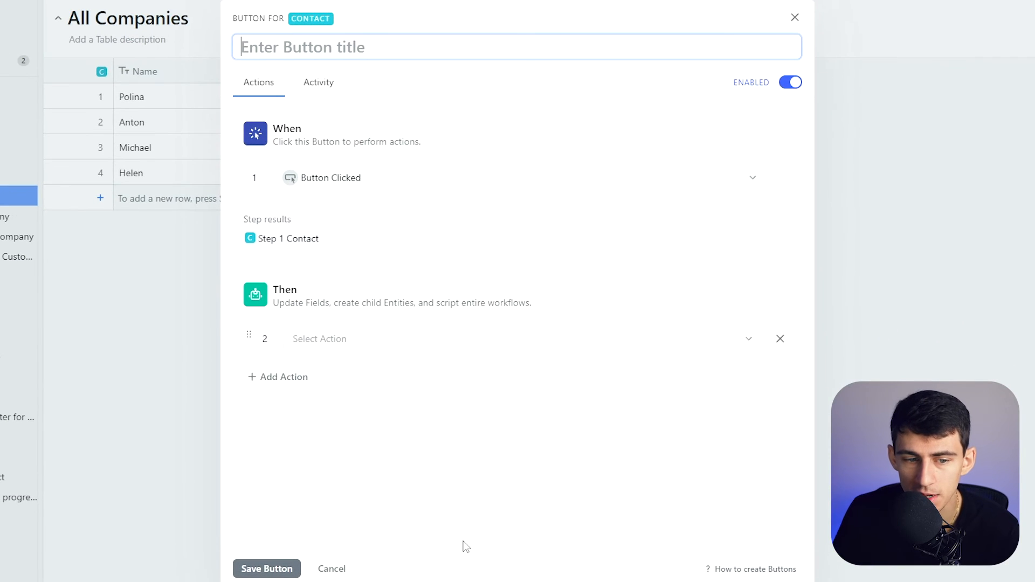
mouse_move(358, 187)
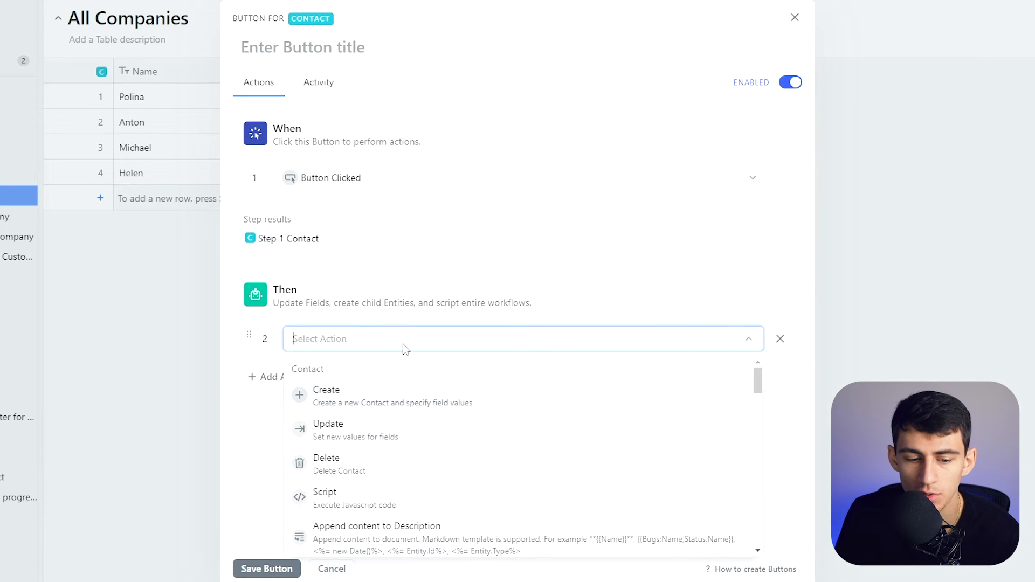
scroll(down, 3)
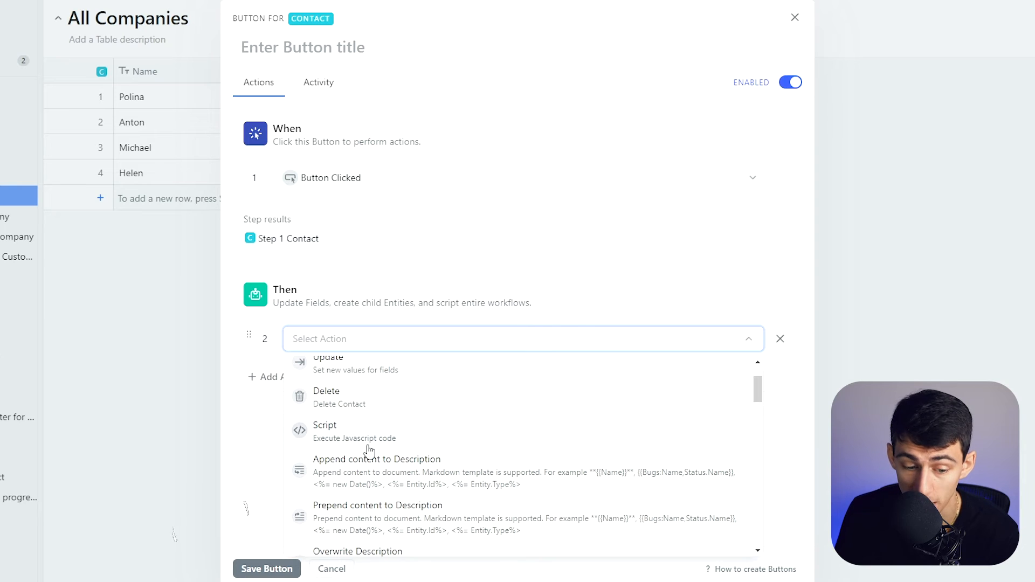
scroll(down, 3)
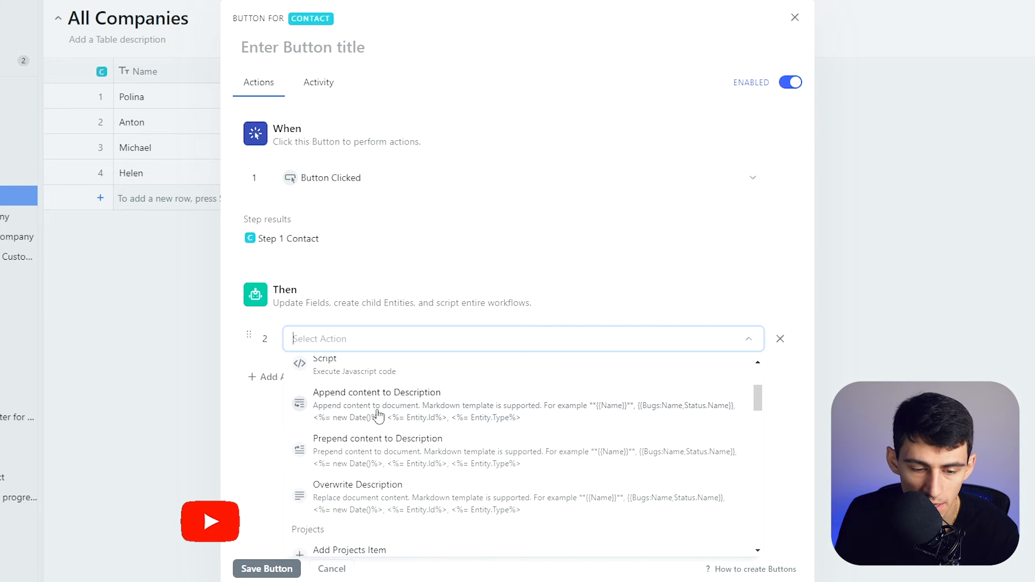
scroll(down, 3)
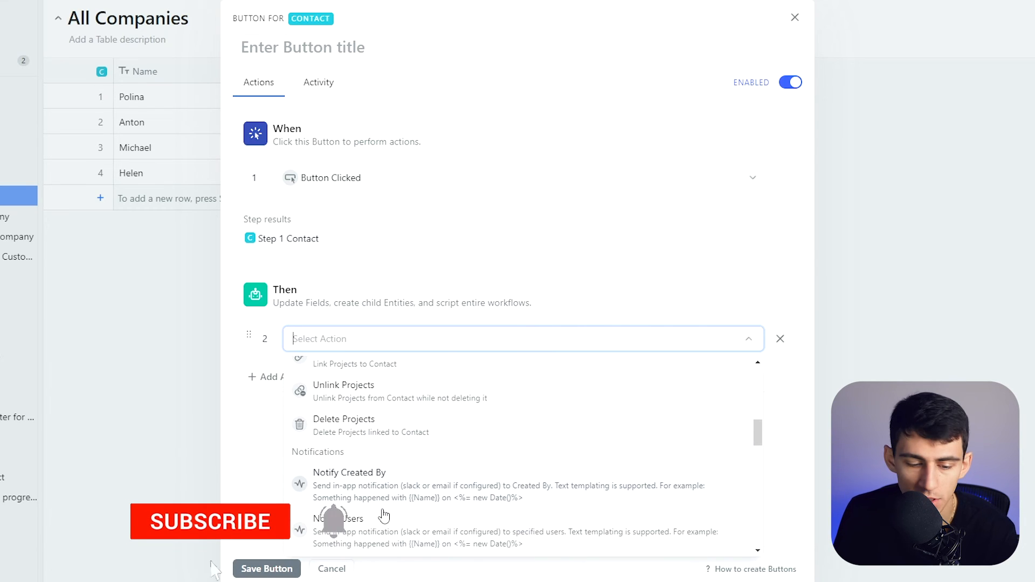
scroll(down, 3)
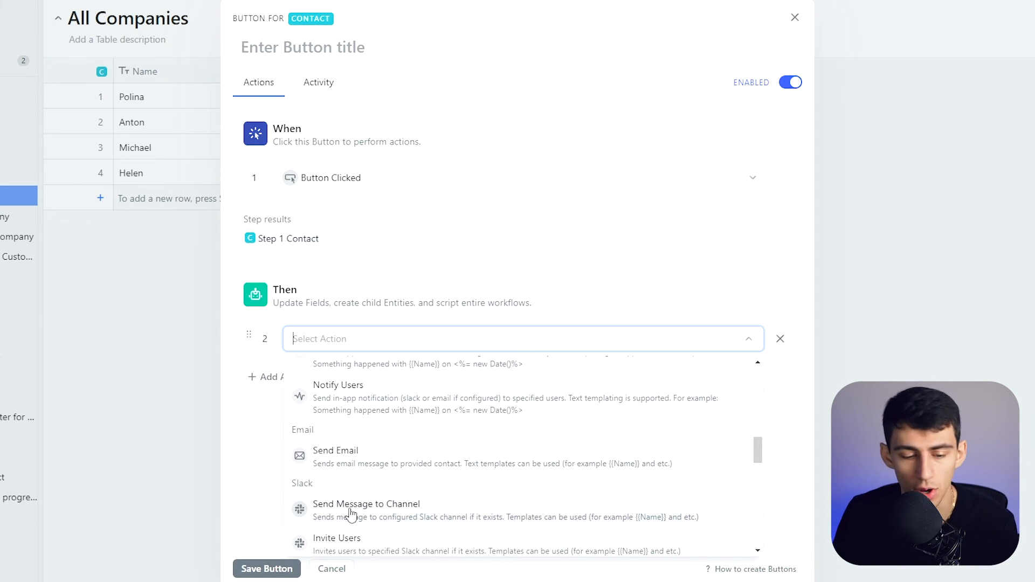
scroll(down, 3)
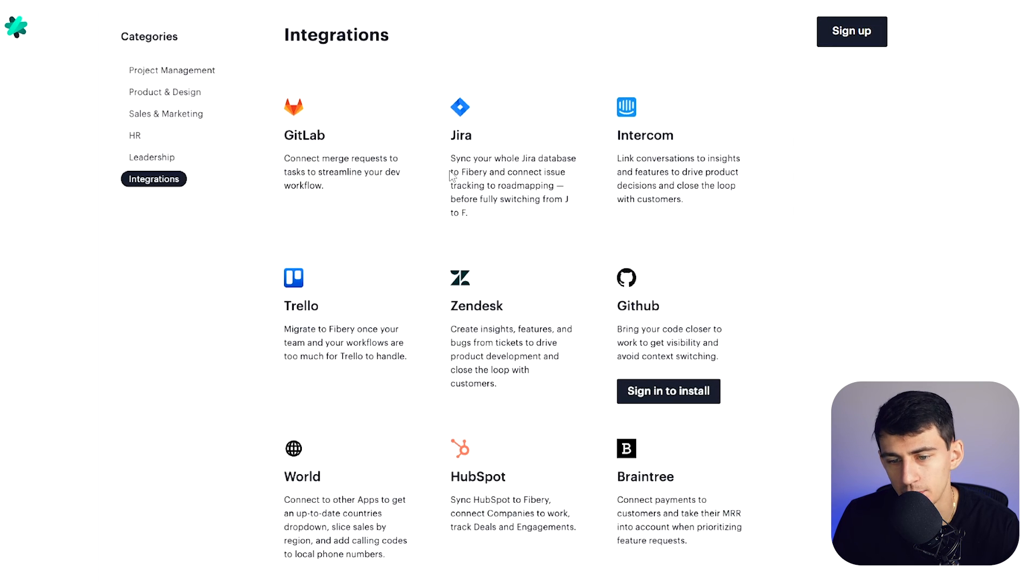
- Scroll through the integration cards to Currency Exchange, Discourse, Slack, Zapier and Integromat
scroll(down, 3)
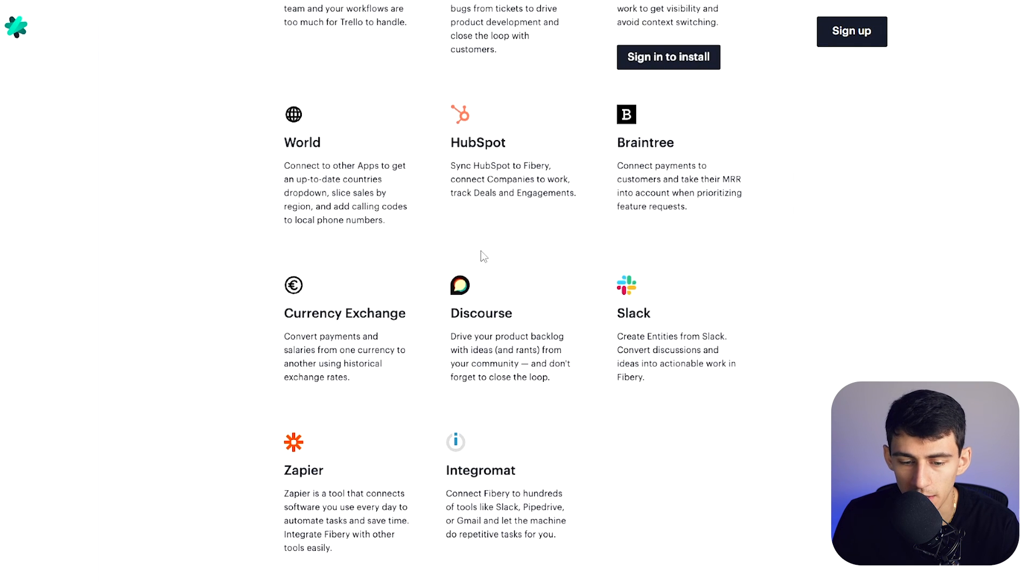
mouse_move(718, 288)
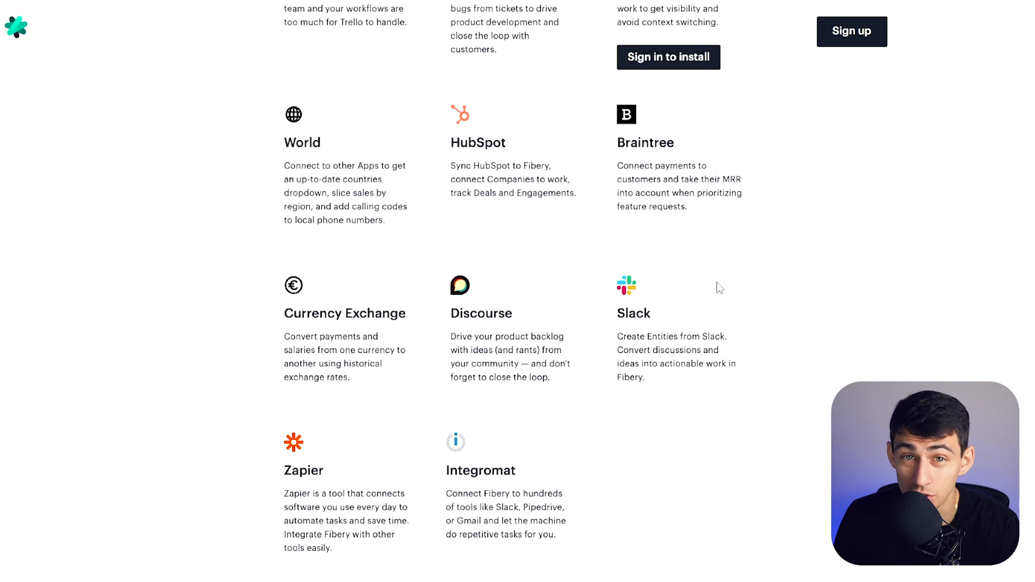
scroll(down, 3)
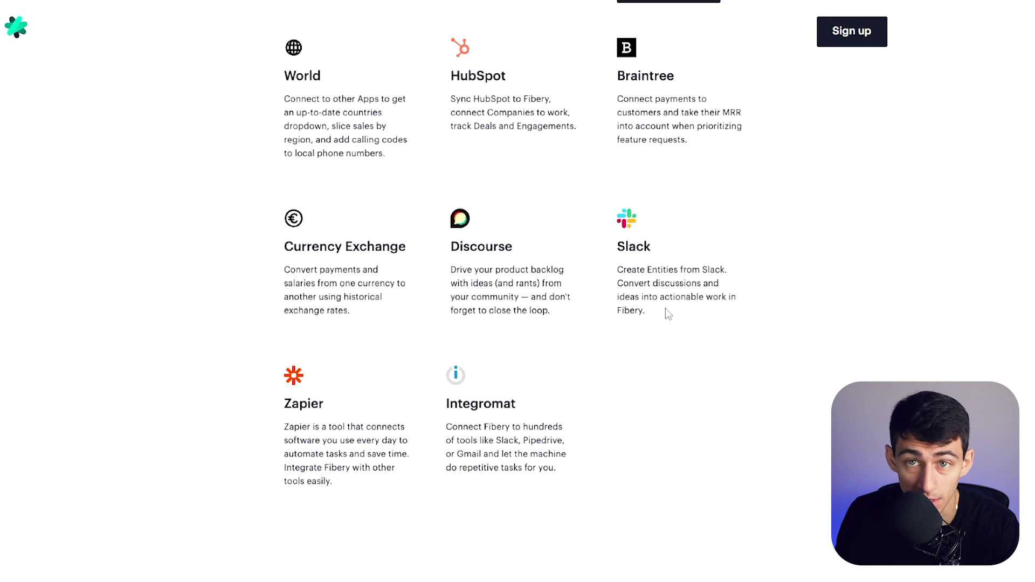
scroll(down, 3)
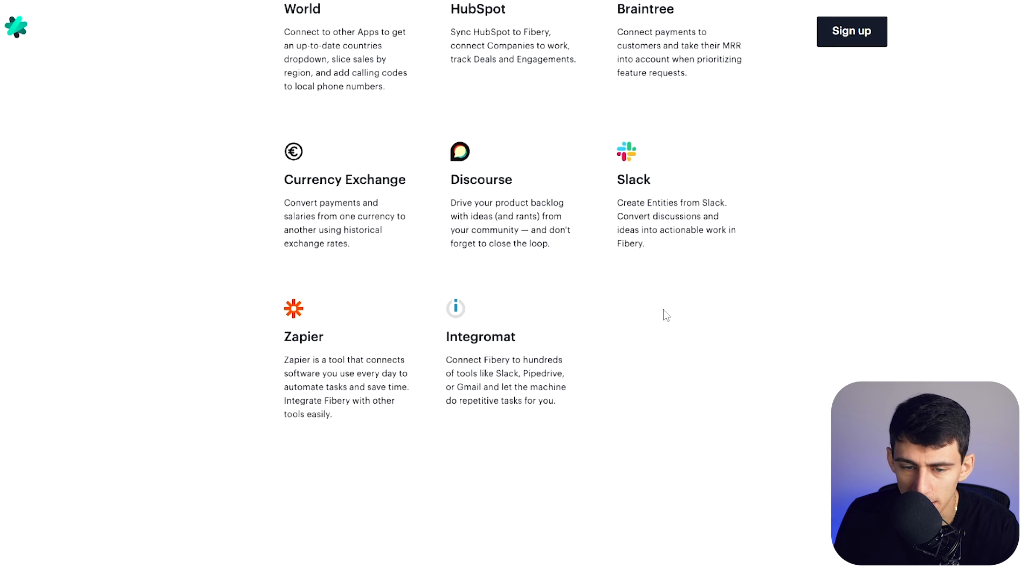